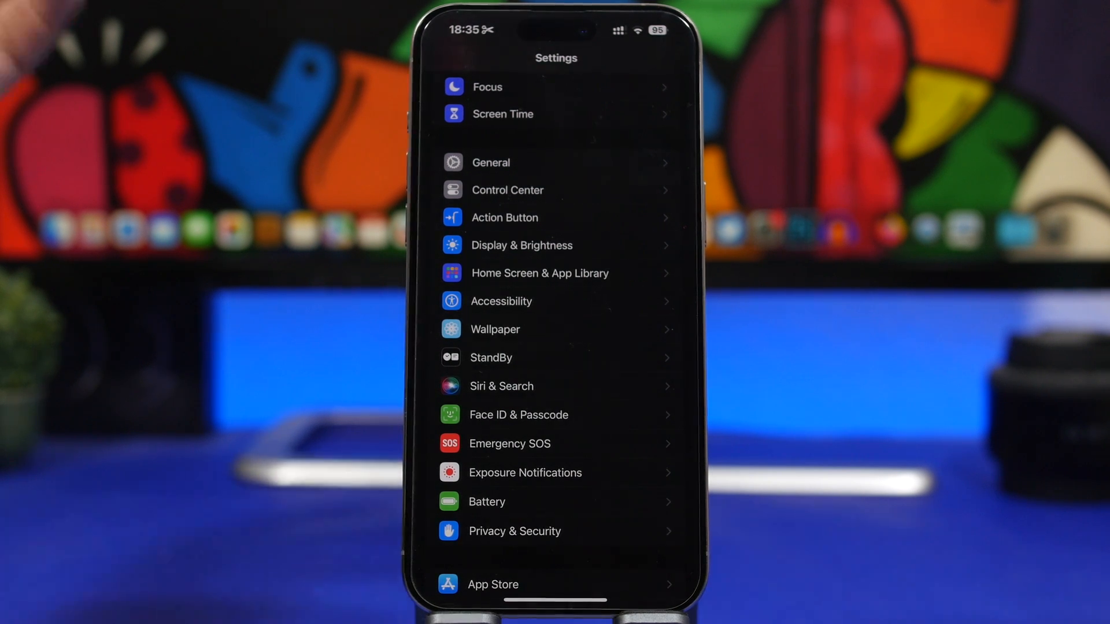
- Go to General > Software Update, confirm iOS 17.4 is current, and view Beta Updates
left_click(491, 162)
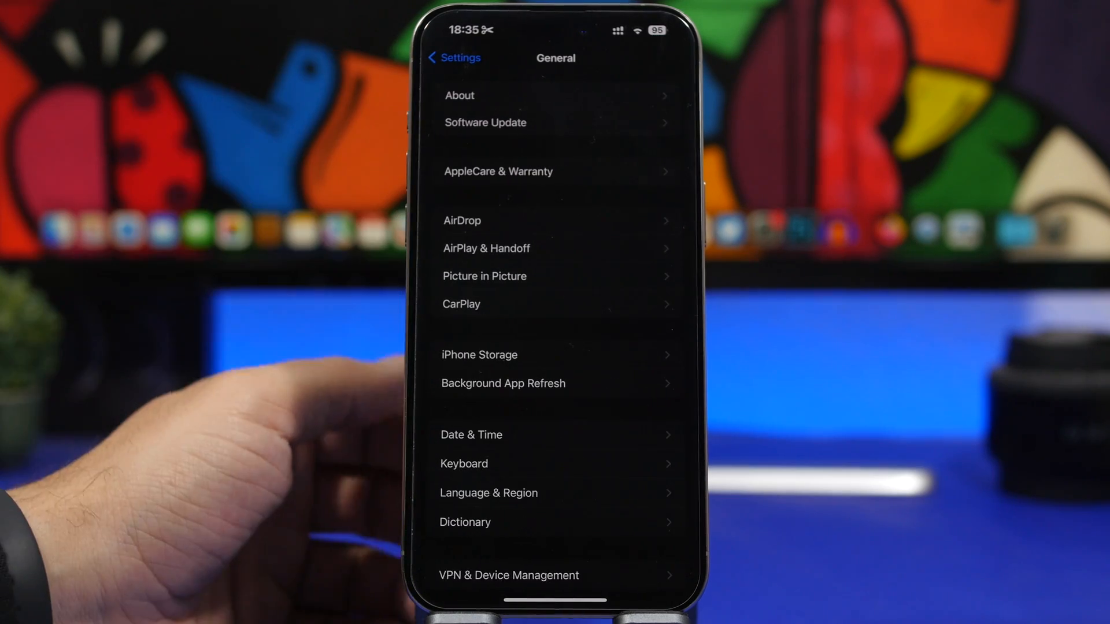
left_click(484, 123)
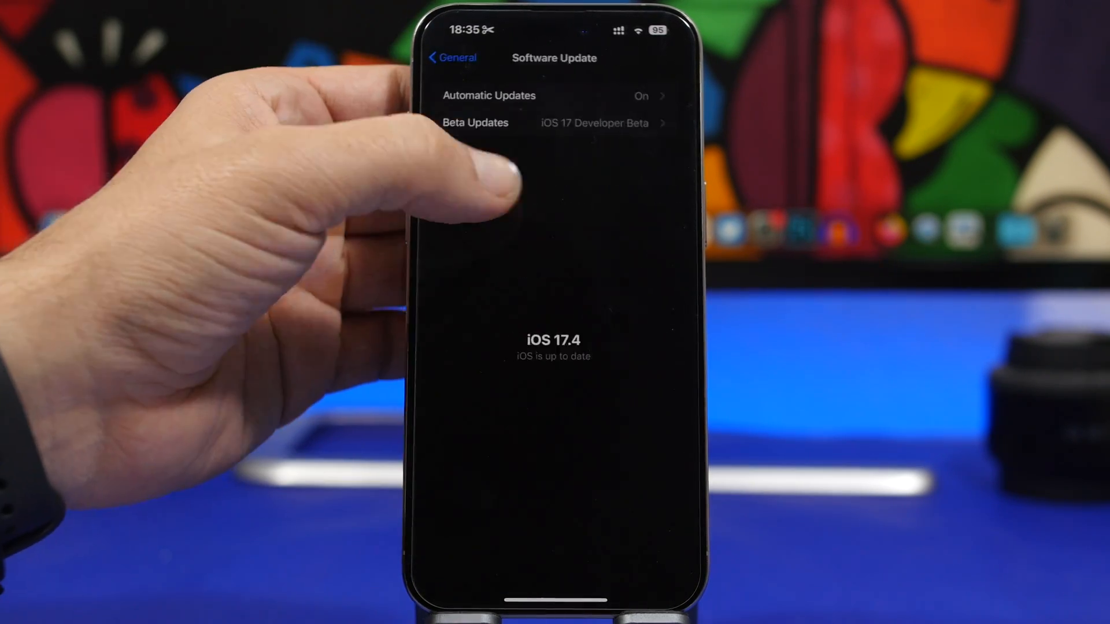
left_click(475, 123)
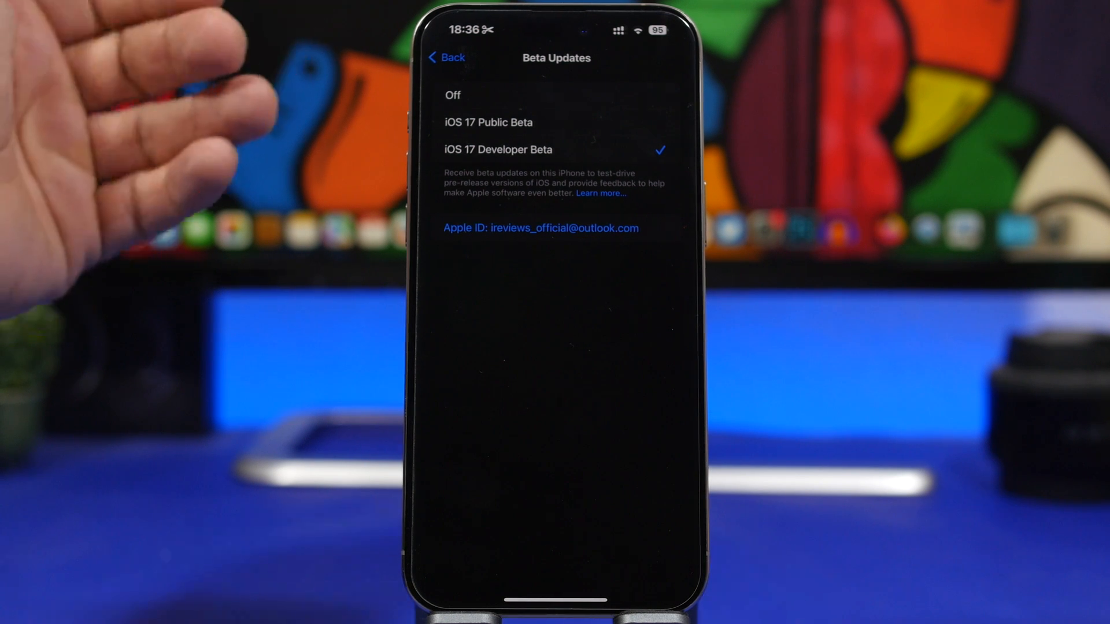
- Return from Beta Updates to the Software Update page
left_click(446, 58)
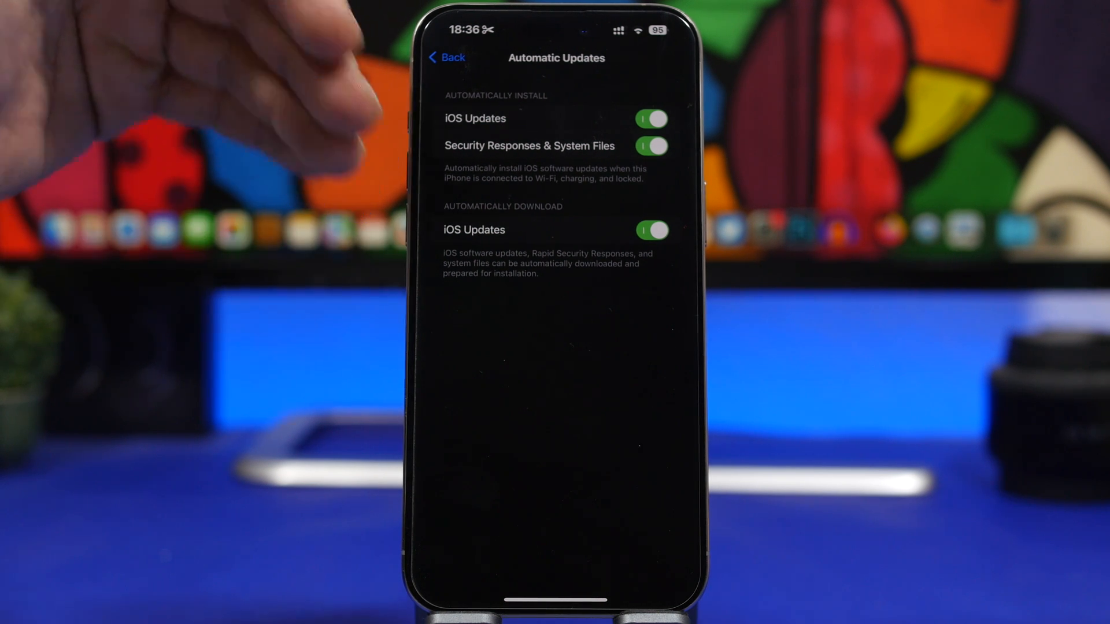
- Leave Automatic Updates and head back toward the main Settings list
left_click(446, 58)
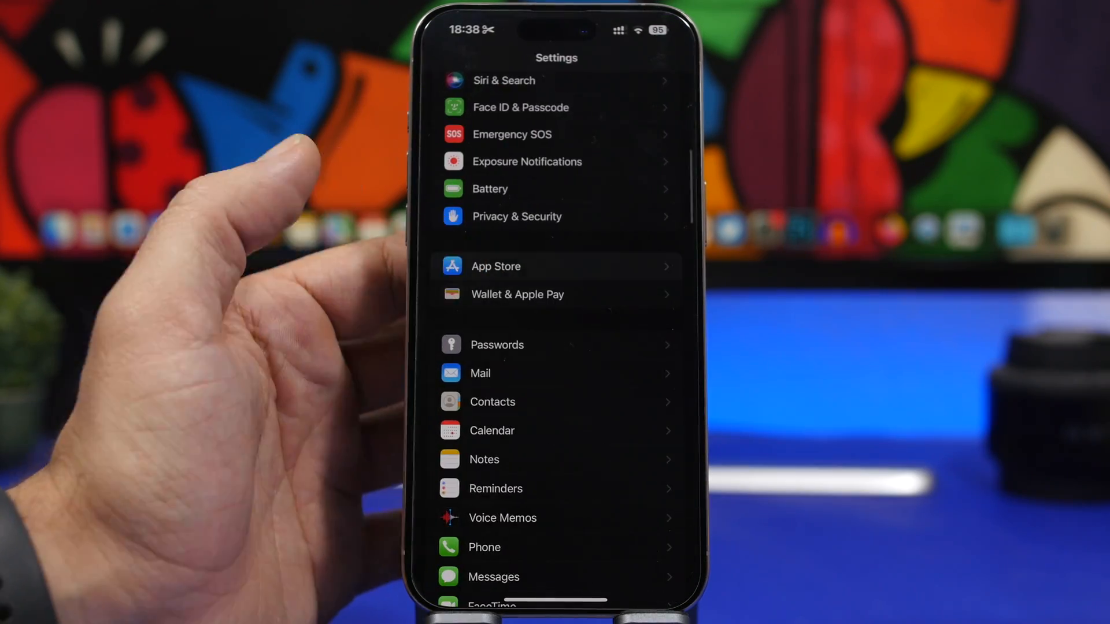
left_click(496, 266)
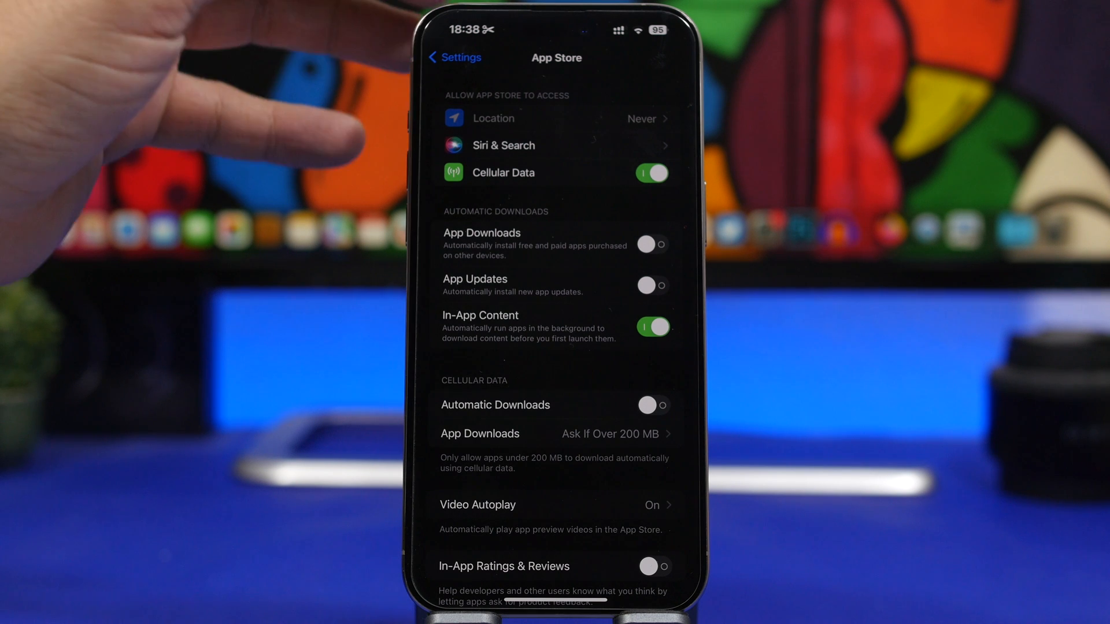
left_click(452, 58)
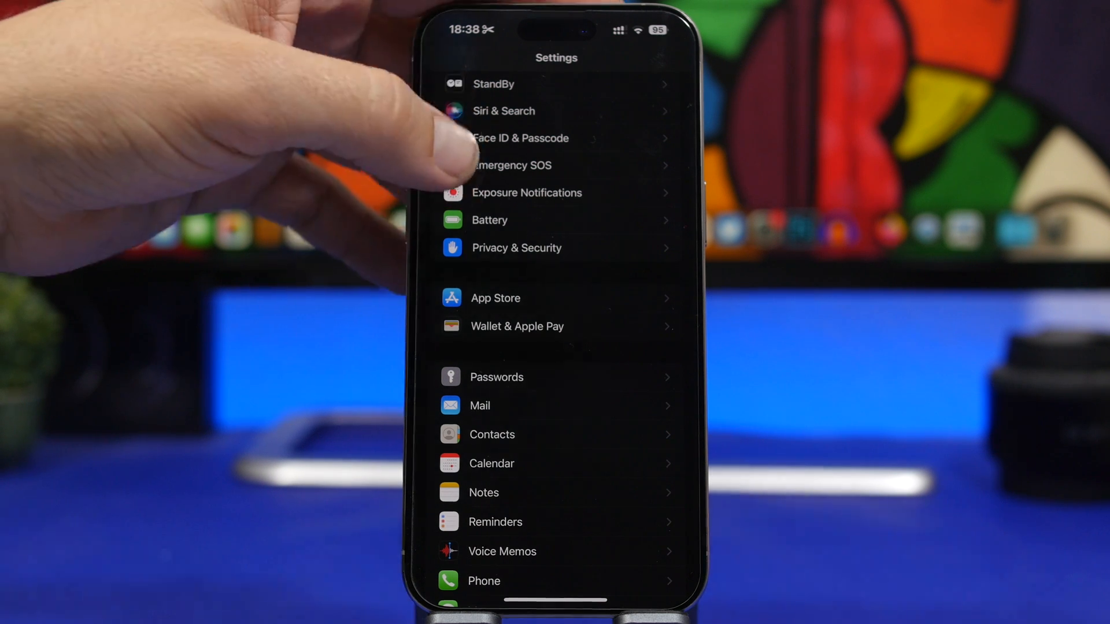
- Browse Siri's Add Language list for messages under Siri & Search, then back out
left_click(503, 111)
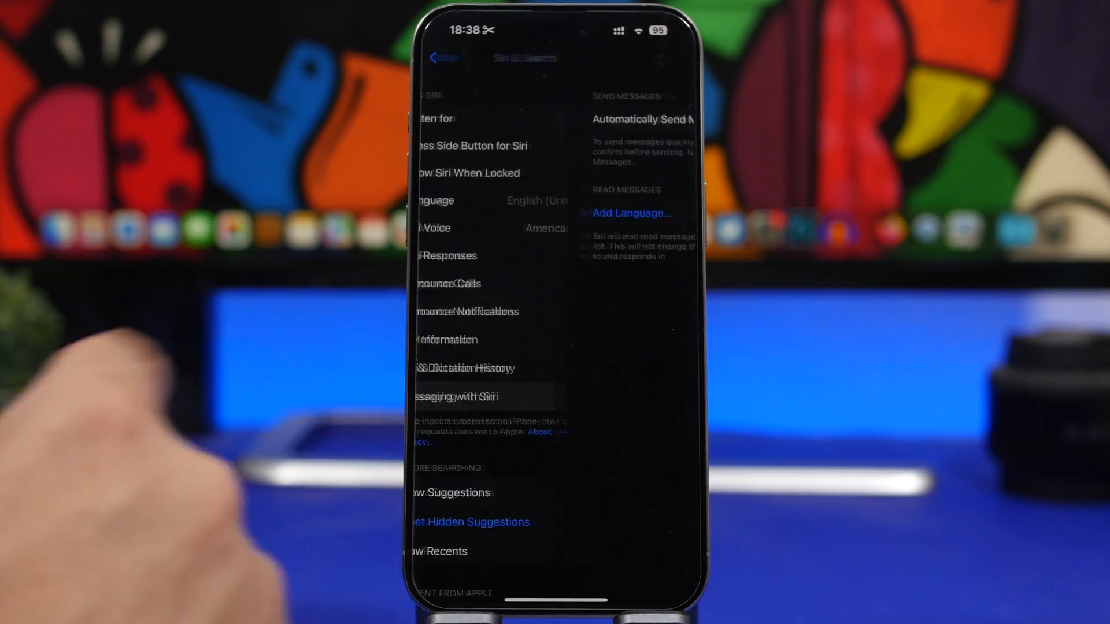
left_click(631, 213)
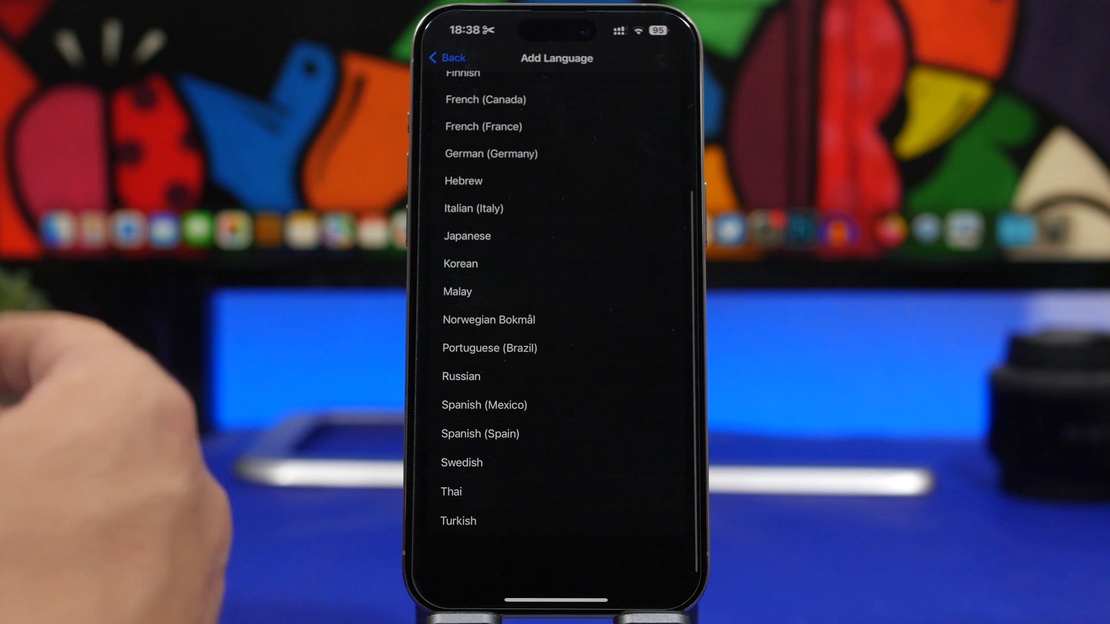
scroll("down", 3)
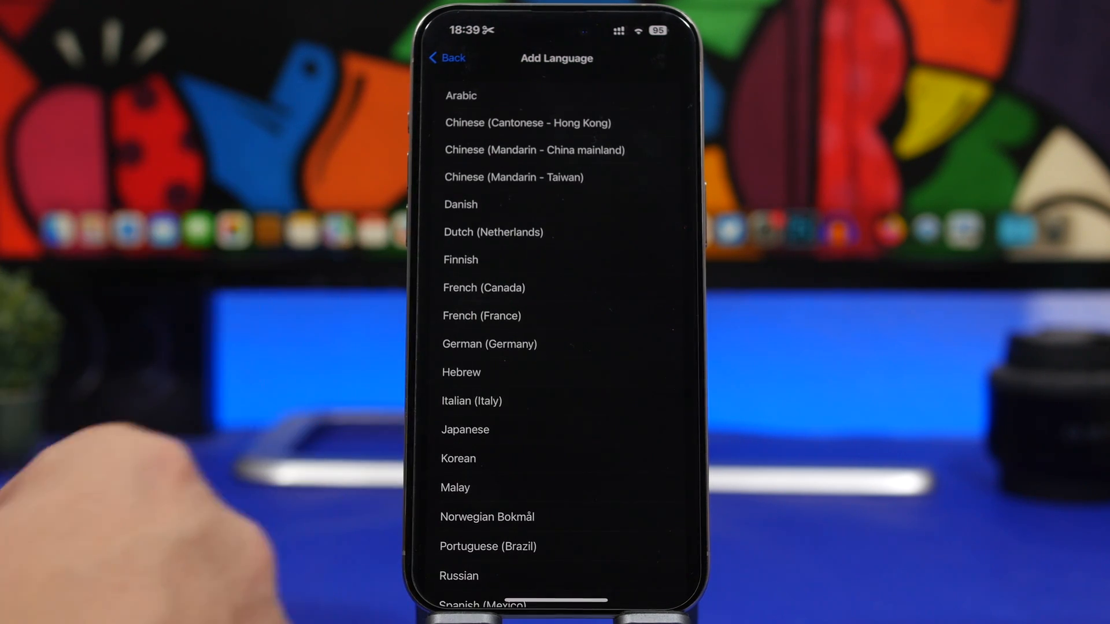
scroll("down", 3)
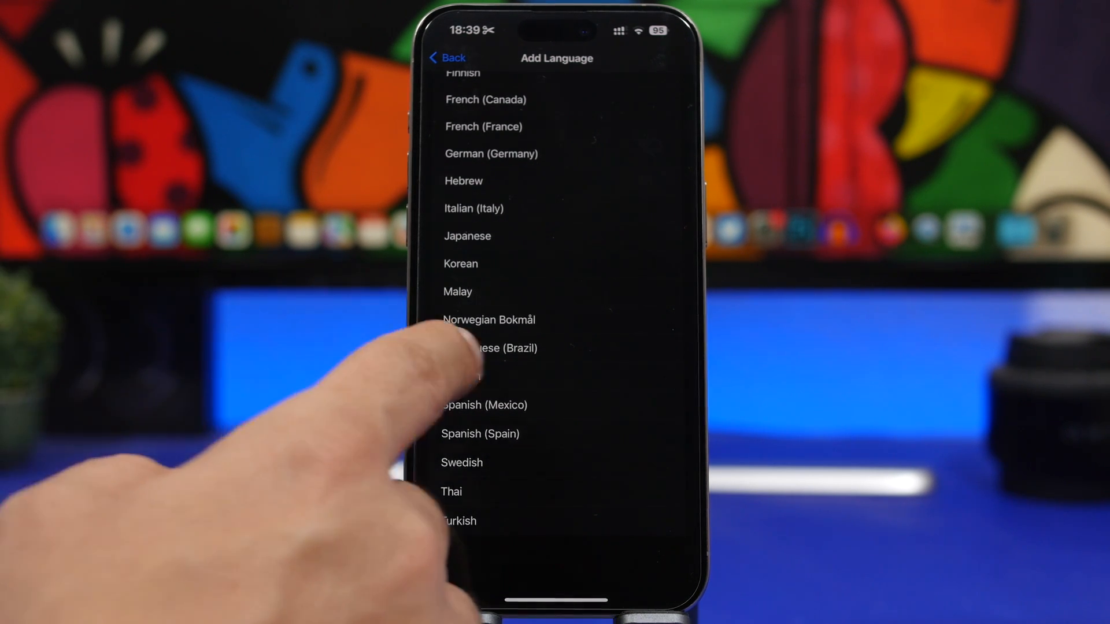
left_click(448, 58)
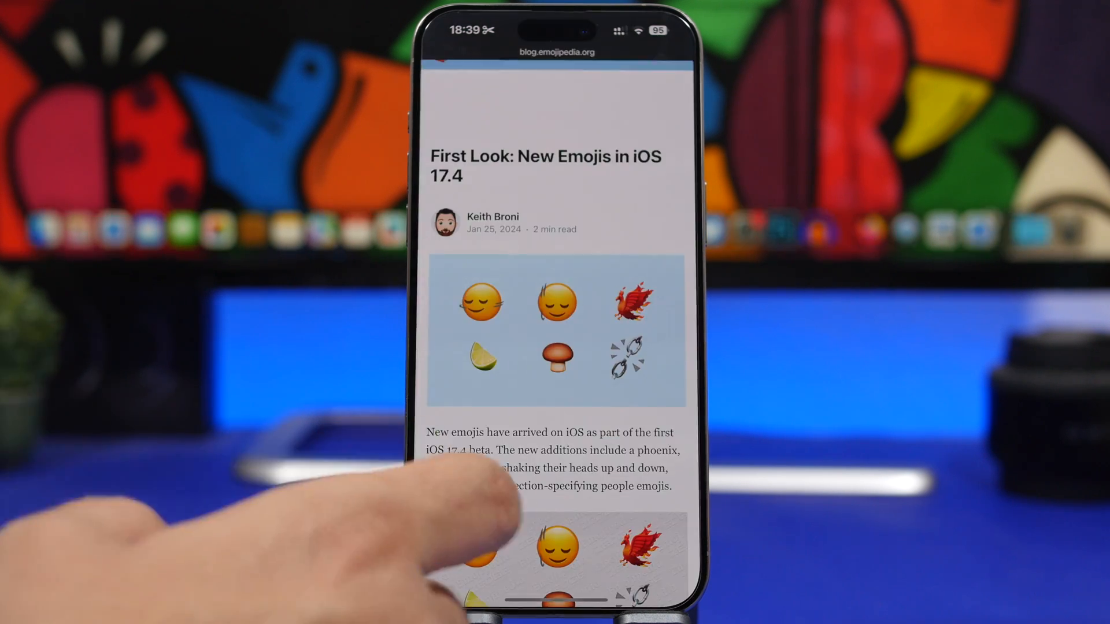
scroll("down", 3)
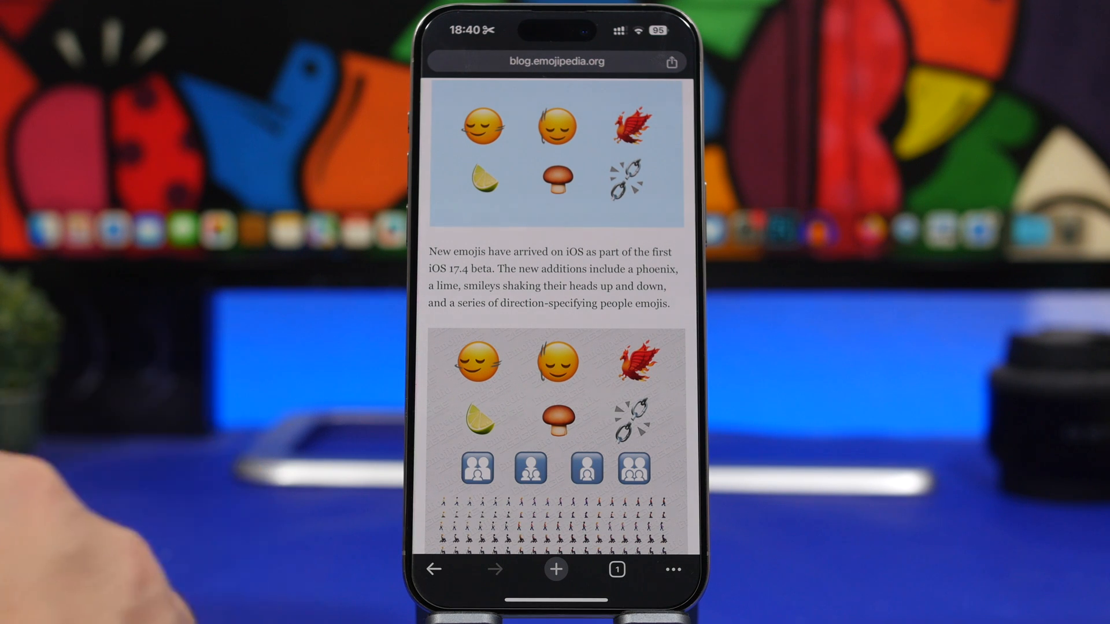
scroll("down", 3)
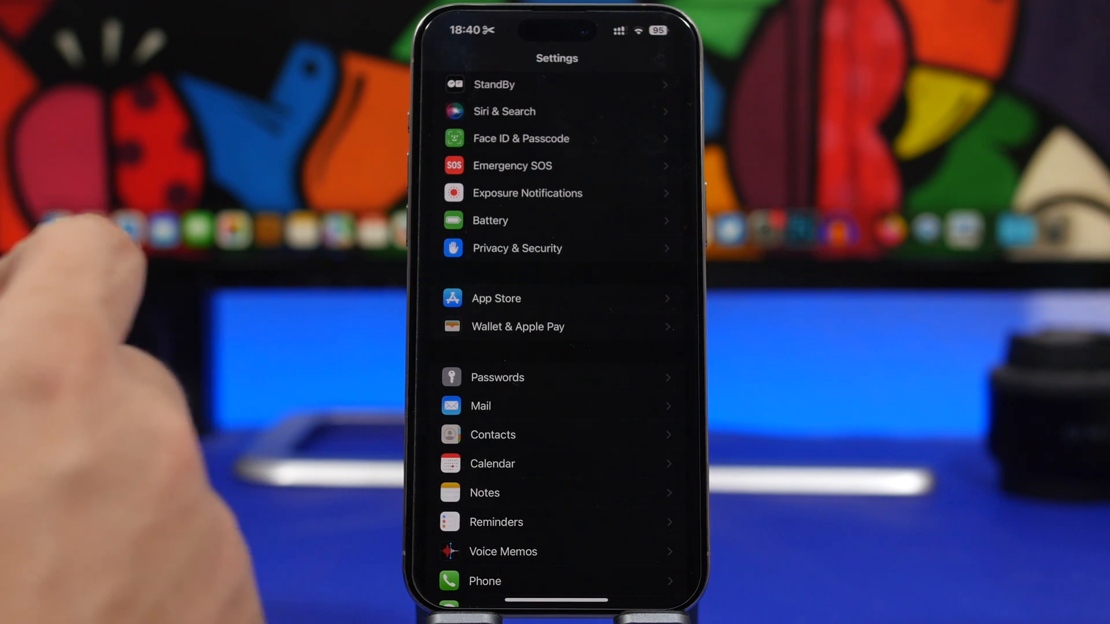
mouse_move(107, 340)
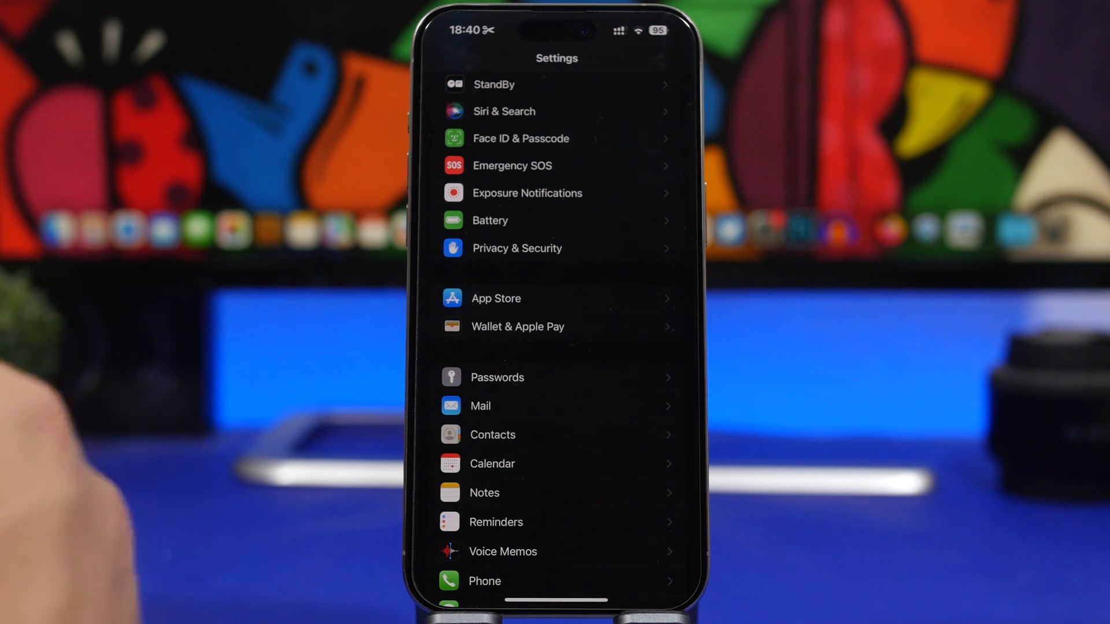
- Enter the Face ID & Passcode settings from the main list
left_click(490, 219)
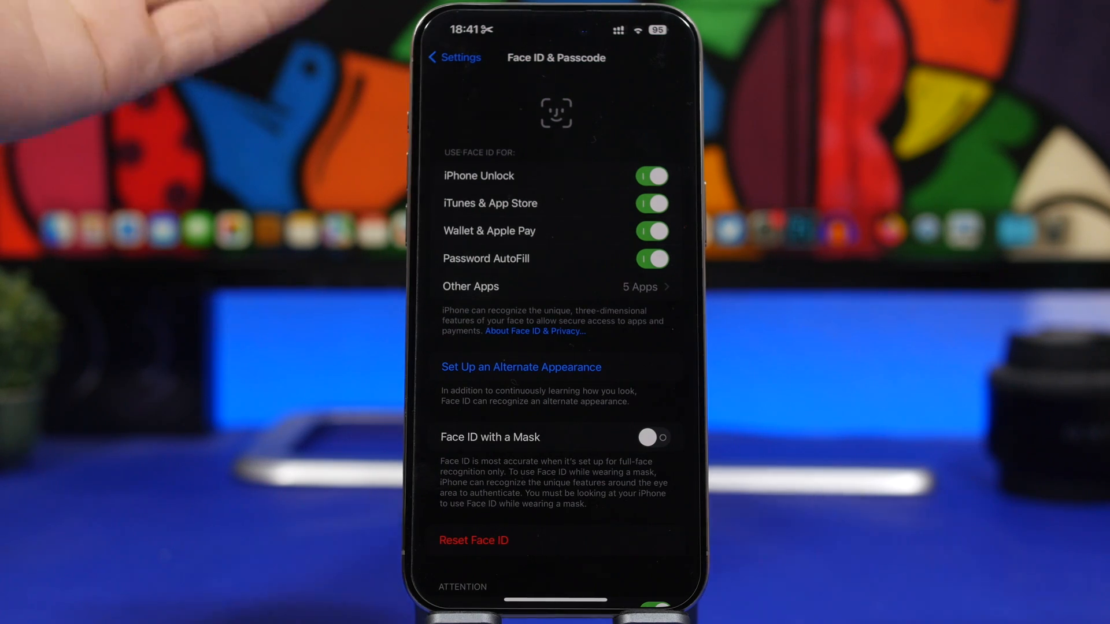
- Scroll Face ID & Passcode down and review Stolen Device Protection
scroll("down", 3)
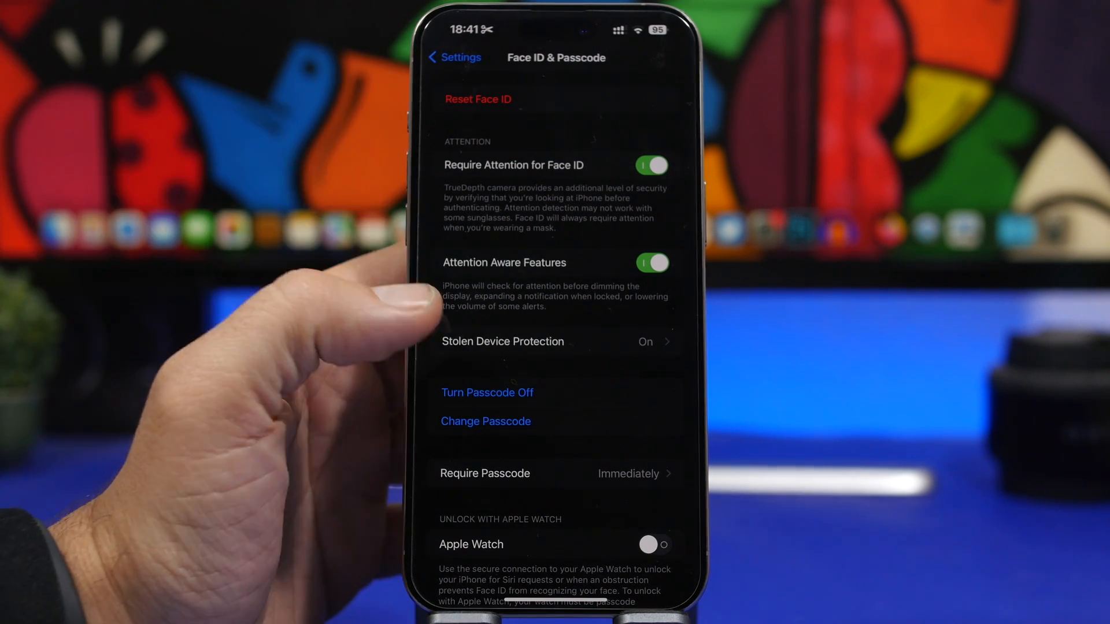
left_click(503, 342)
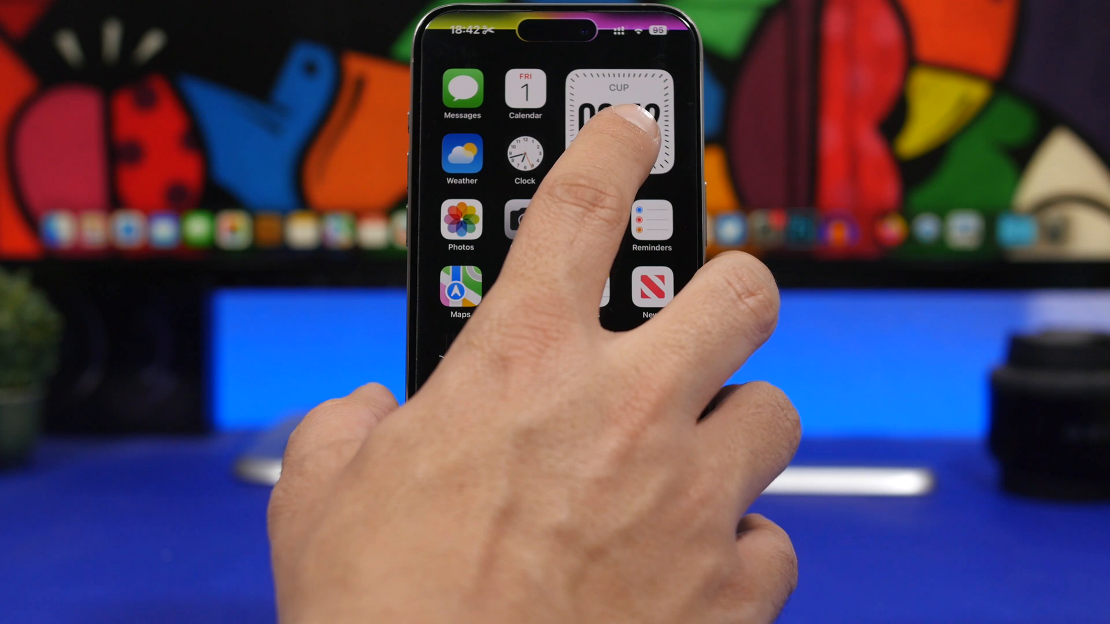
- View the 09:42 clock widget on the Home Screen, then reopen Settings
left_click(617, 120)
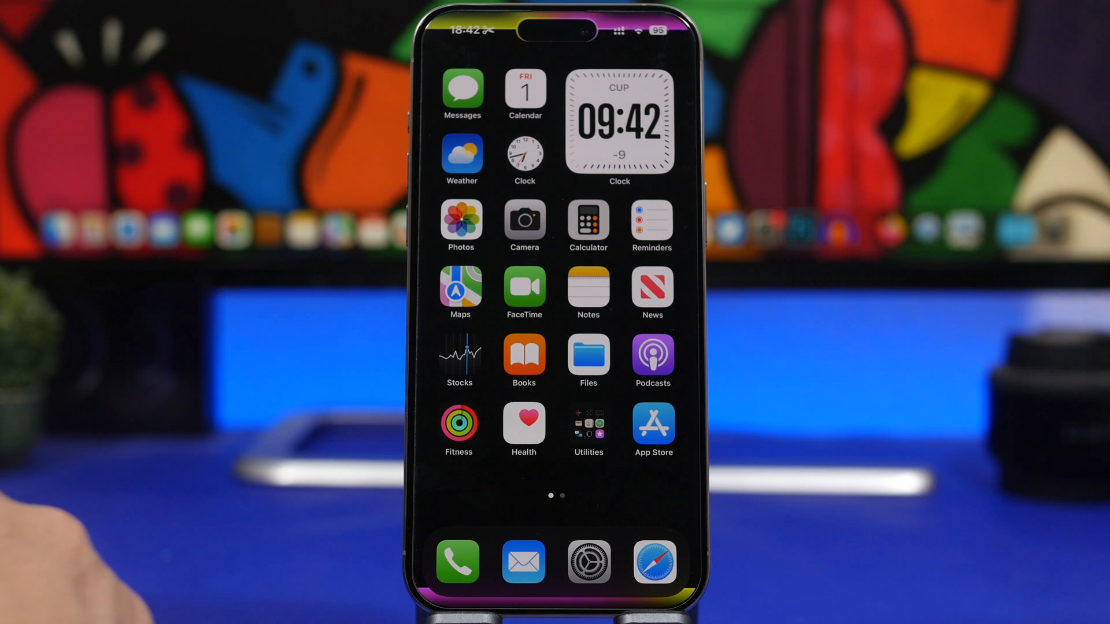
left_click(589, 562)
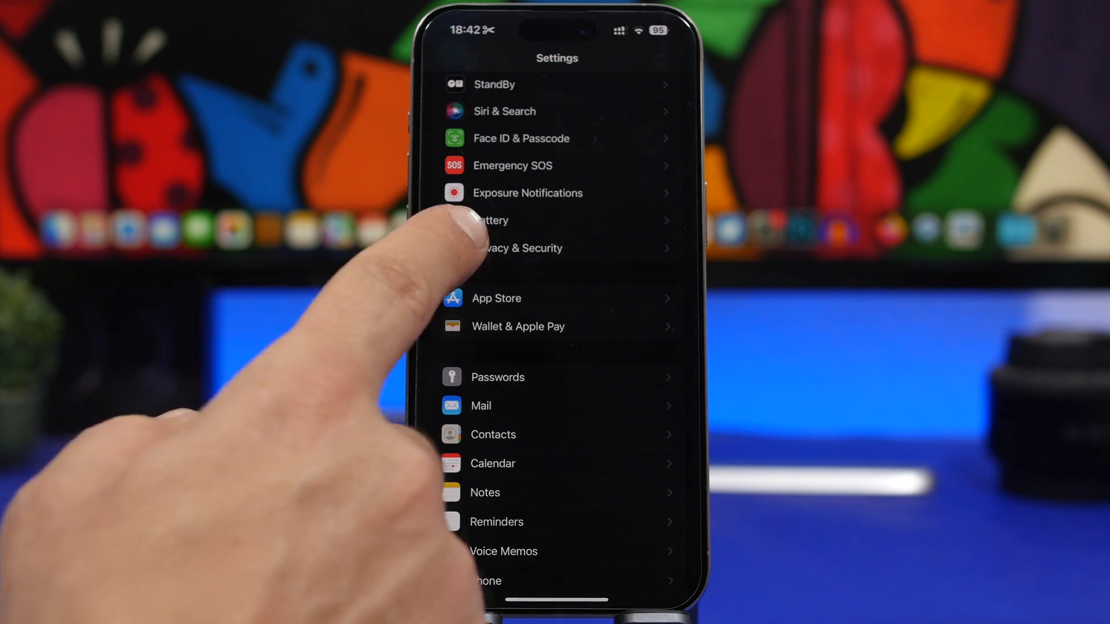
- Enter Privacy & Security and scroll through its app permission categories
left_click(519, 247)
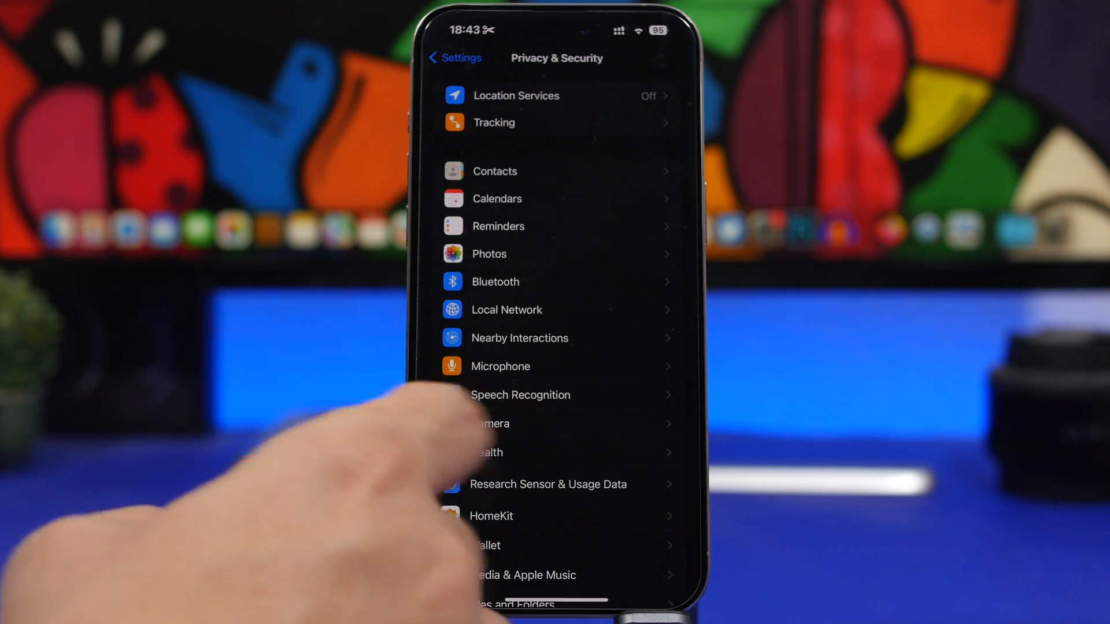
left_click(491, 423)
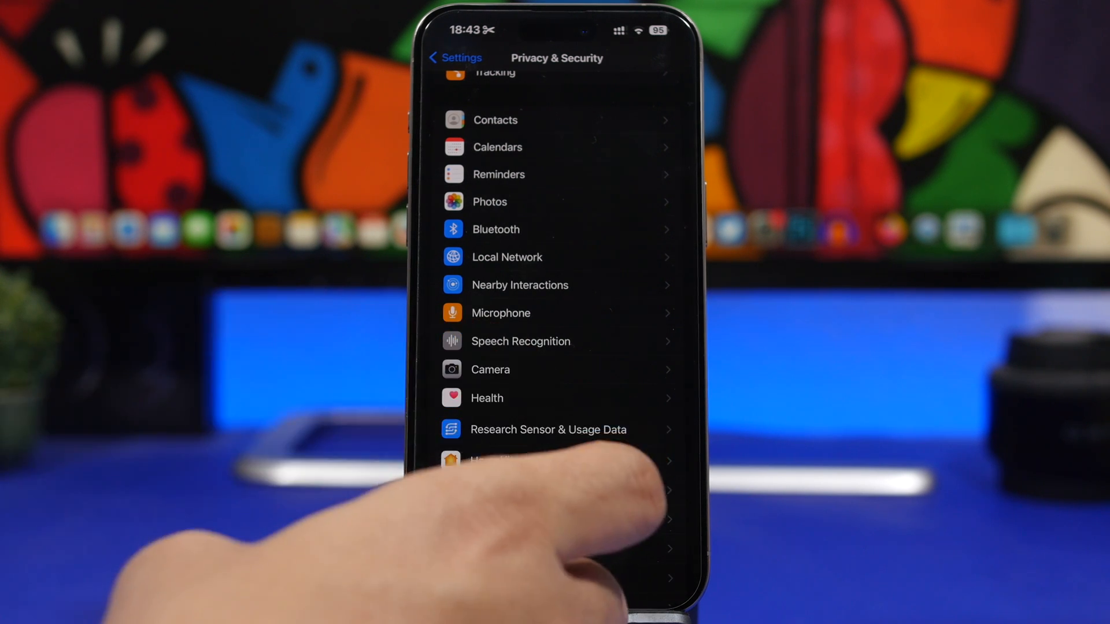
scroll("down", 3)
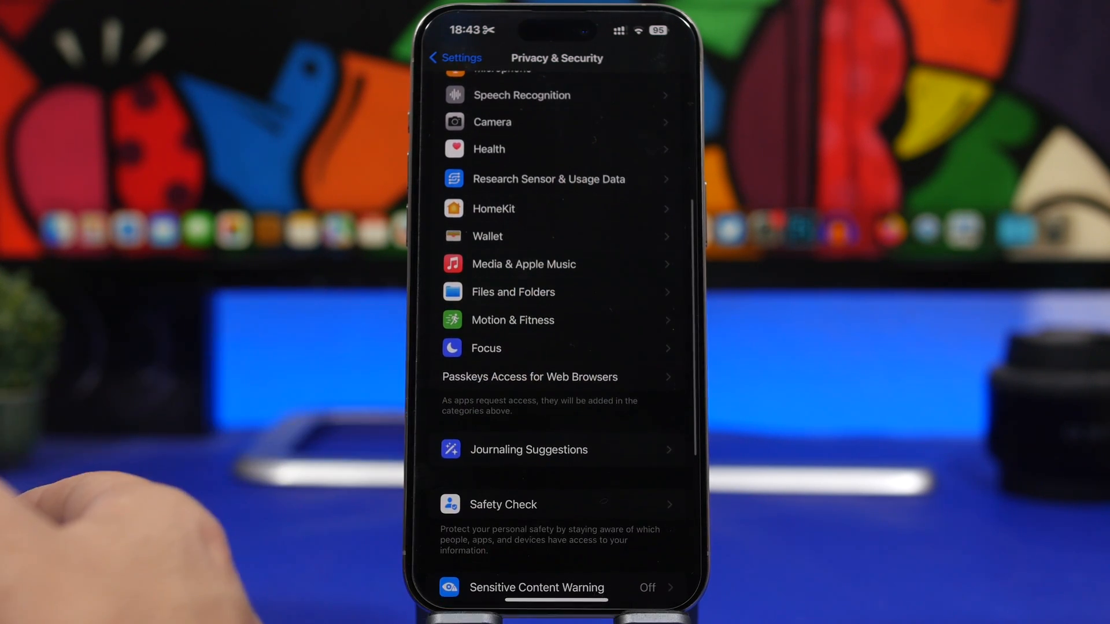
scroll("down", 3)
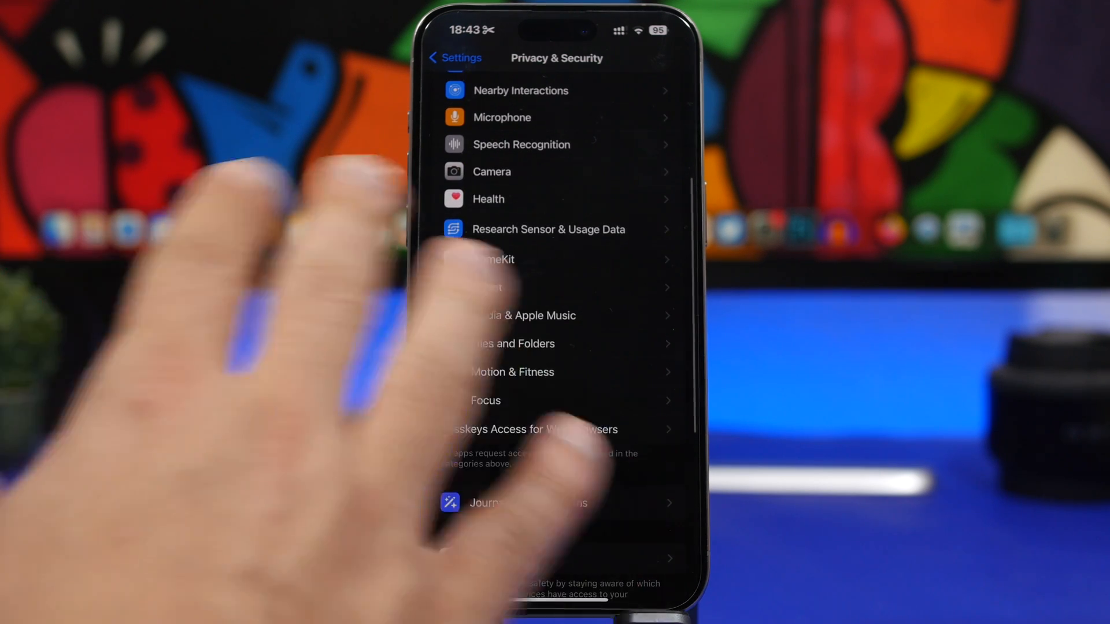
scroll("down", 3)
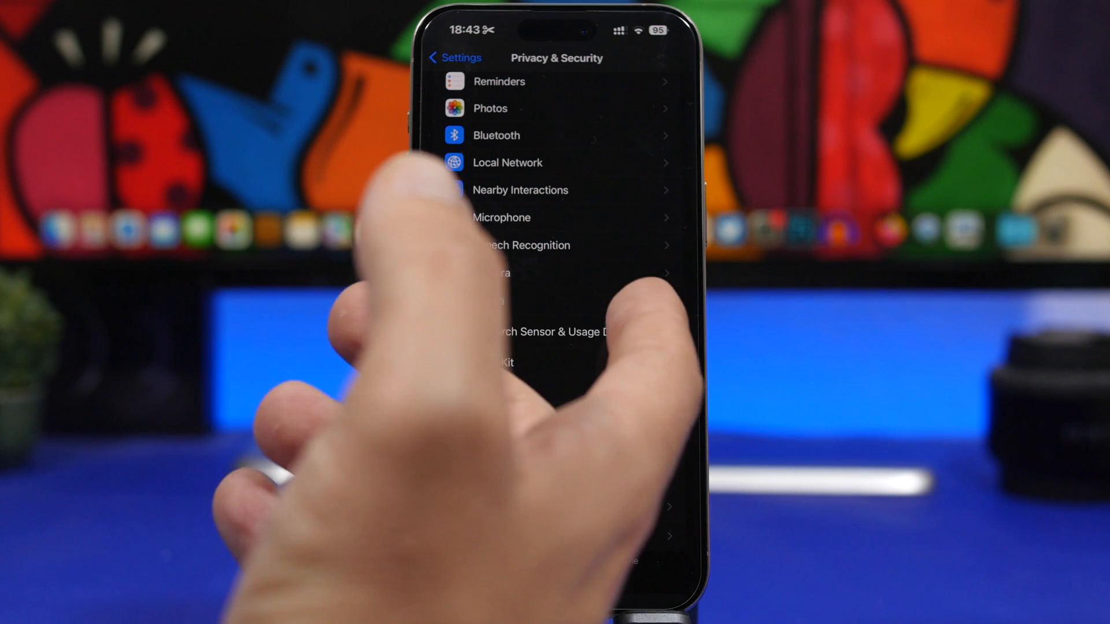
- Check the Local Network app toggles, then review Tracking with app tracking requests allowed
left_click(507, 162)
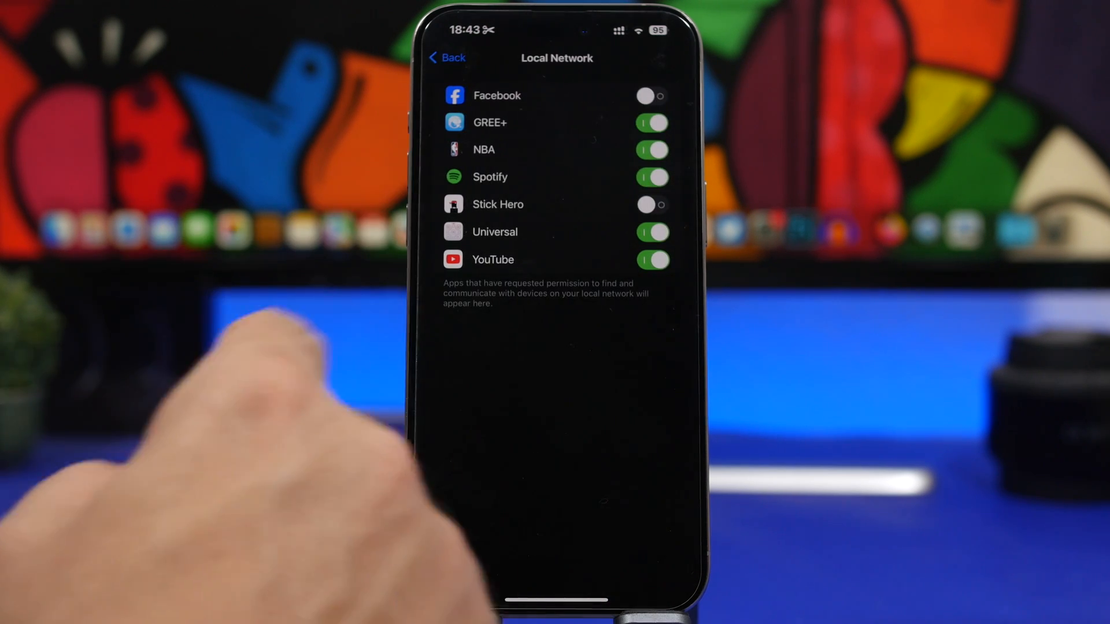
left_click(447, 58)
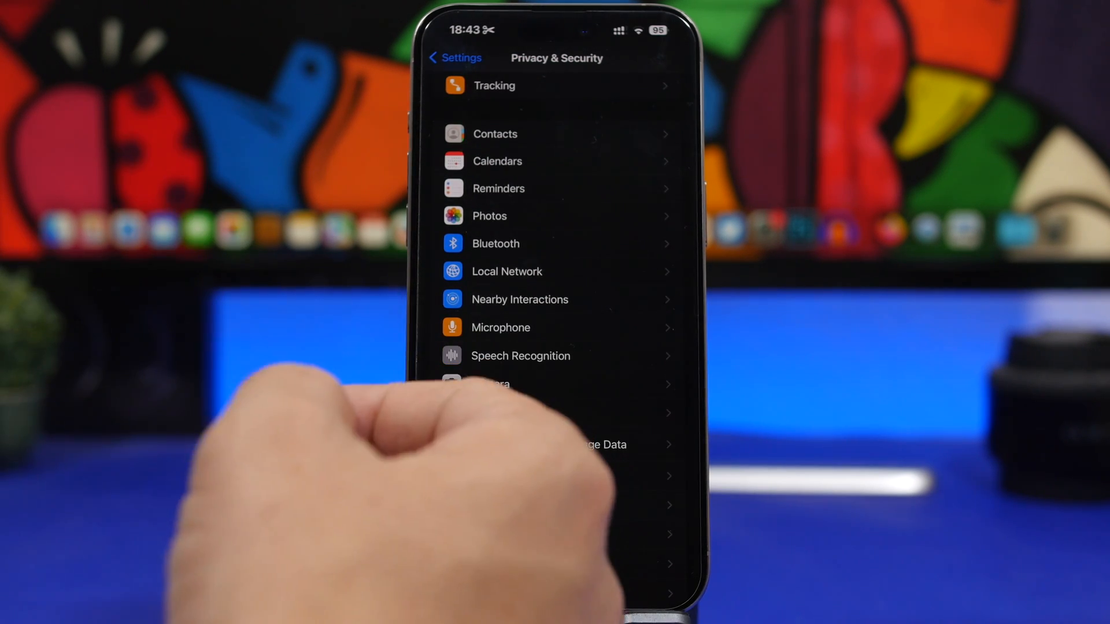
left_click(494, 85)
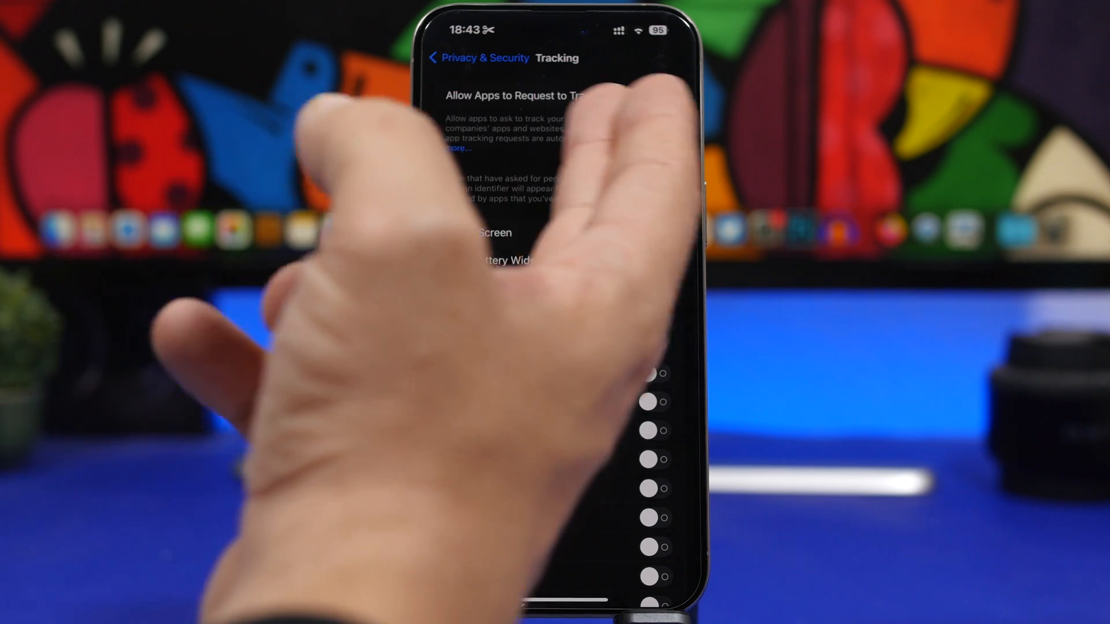
left_click(648, 96)
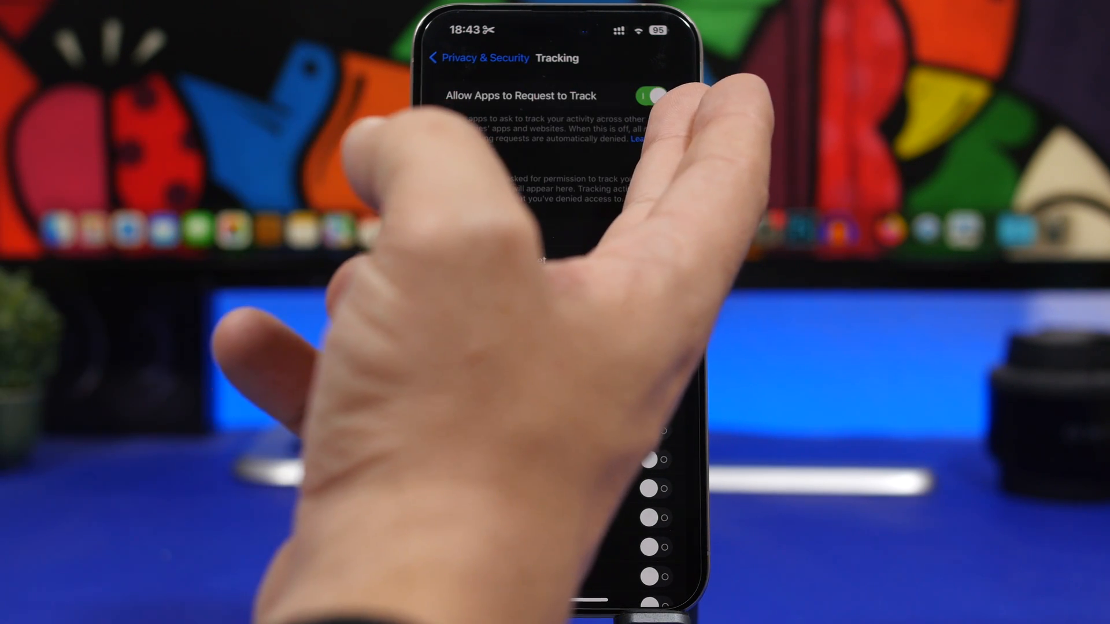